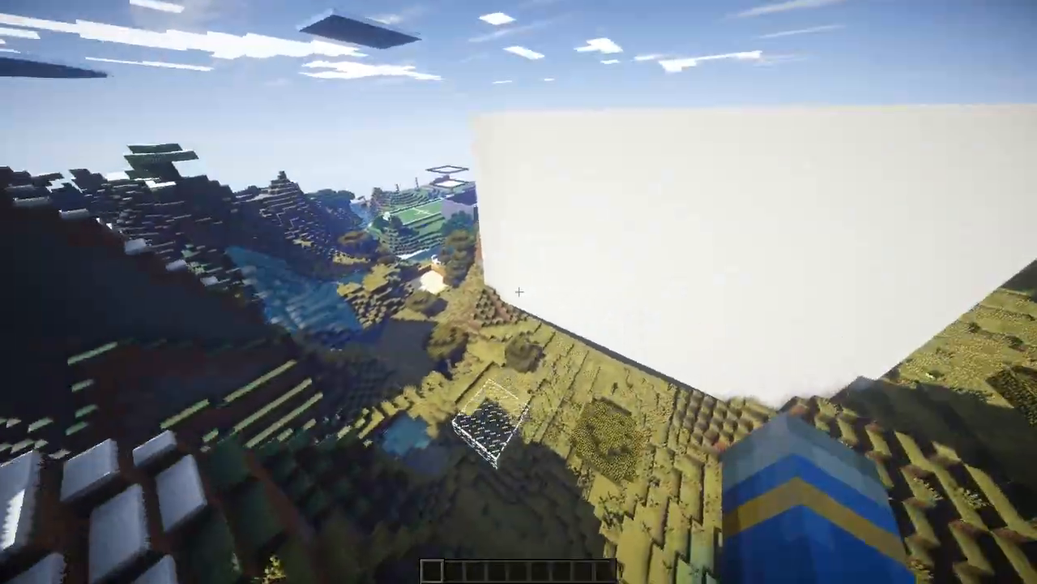
mouse_move(519, 291)
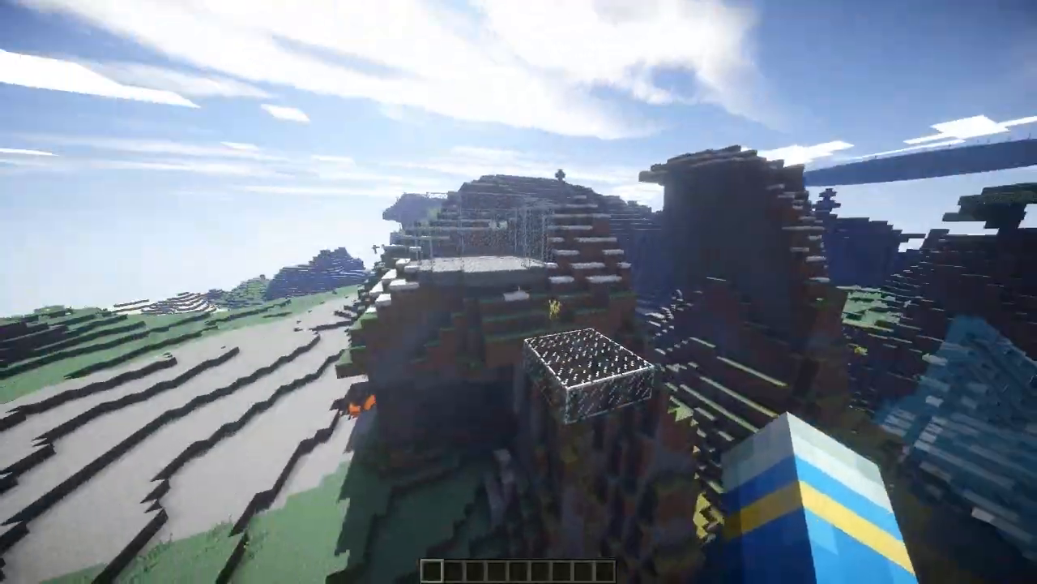
mouse_move(519, 291)
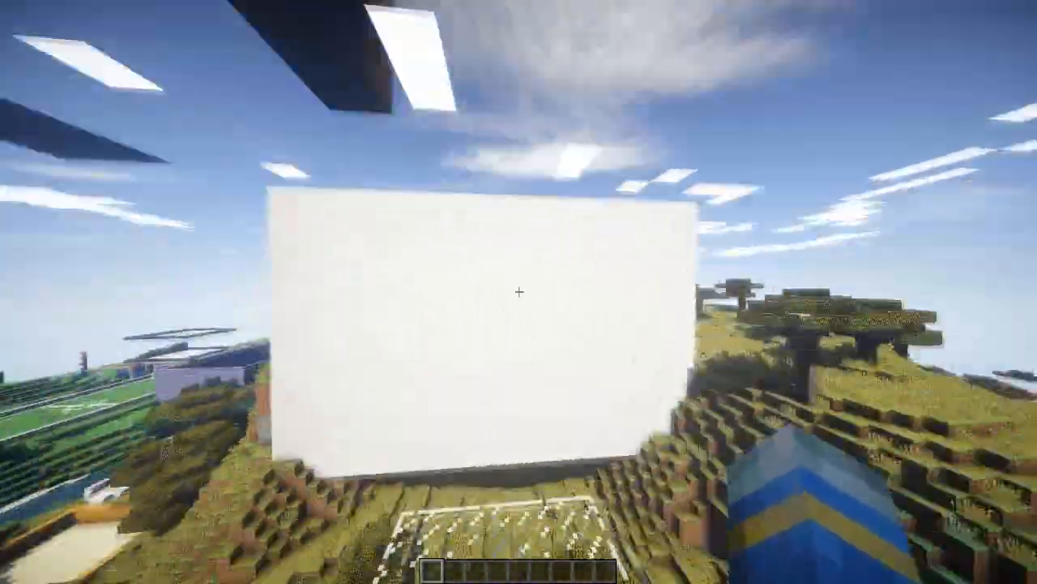
mouse_move(519, 292)
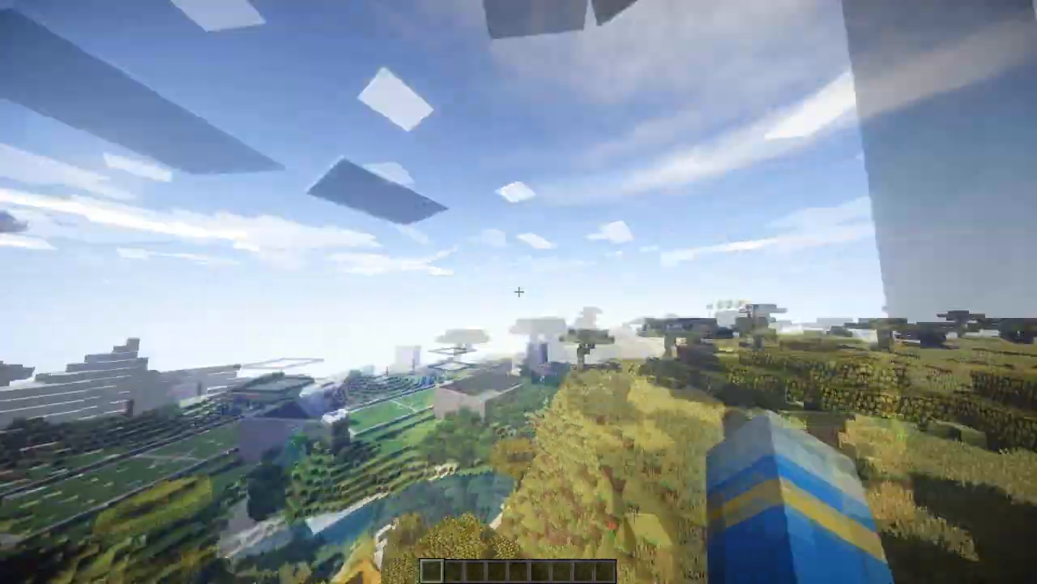
mouse_move(519, 292)
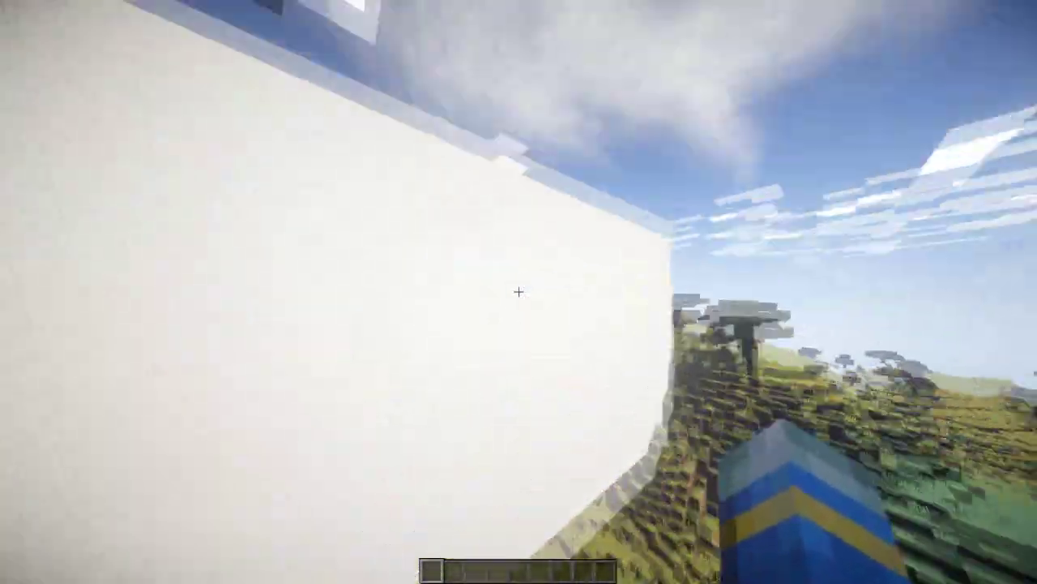
mouse_move(518, 292)
type("/dmt")
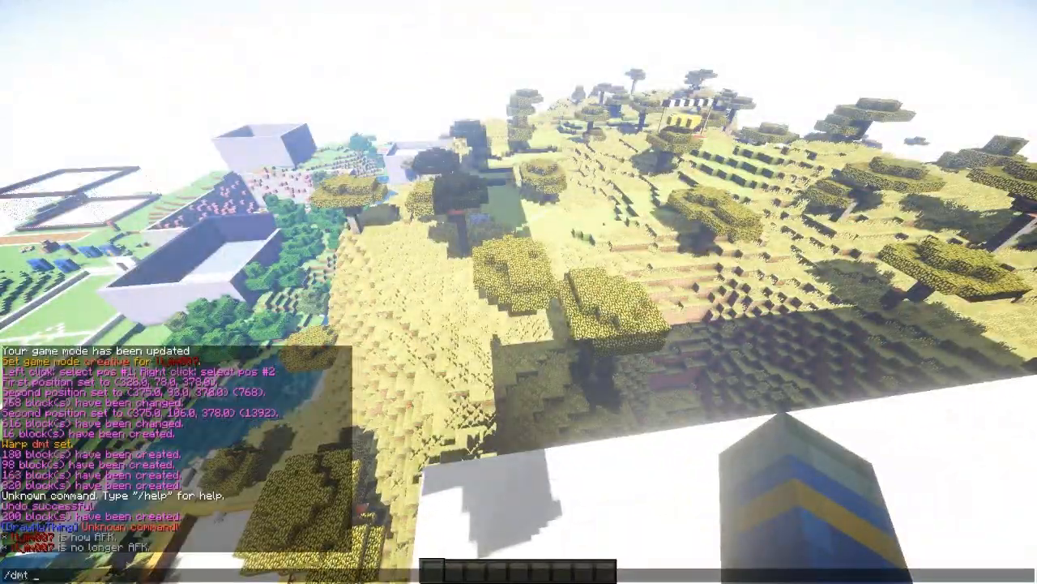
Set canvas position 1 at one wall corner and position 2 at the opposite corner
type("setcav")
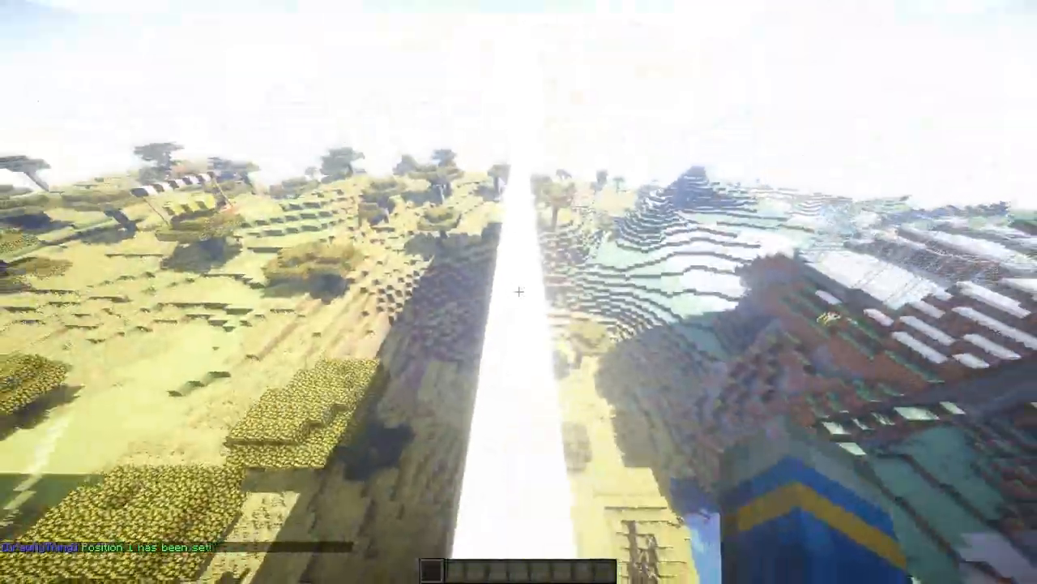
mouse_move(518, 292)
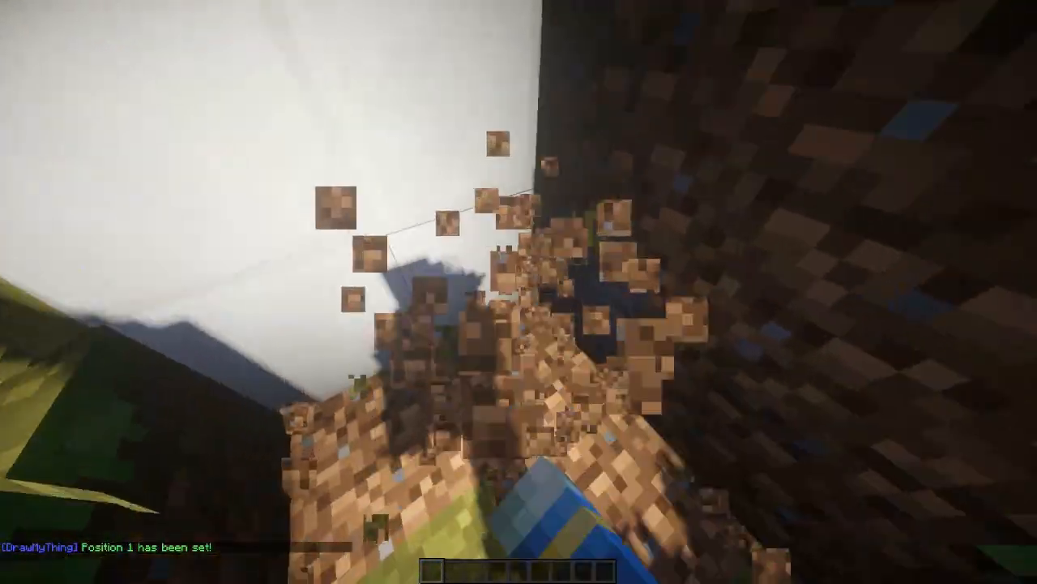
mouse_move(518, 292)
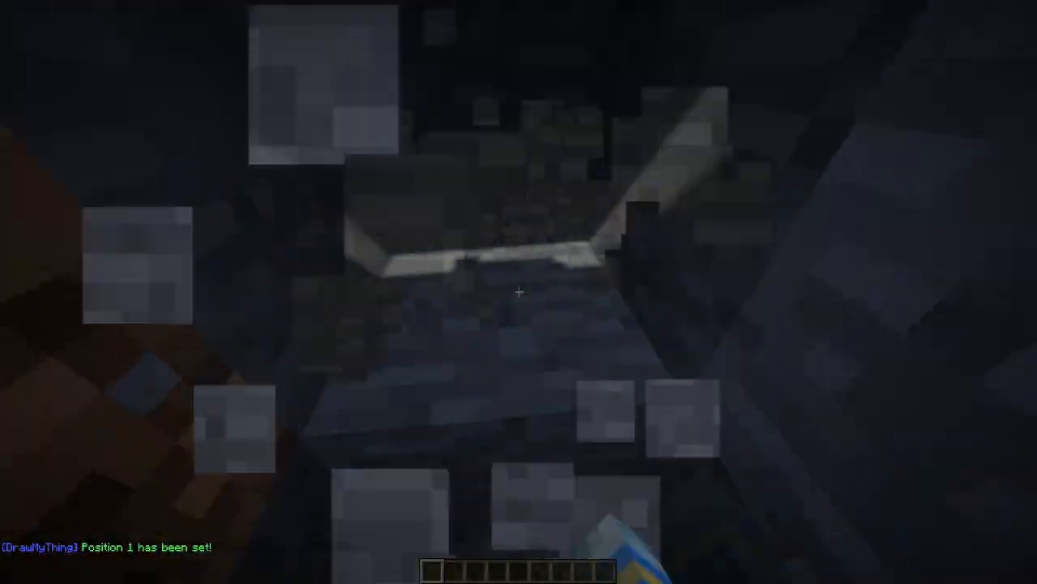
type("/dmt setcanvaspos2")
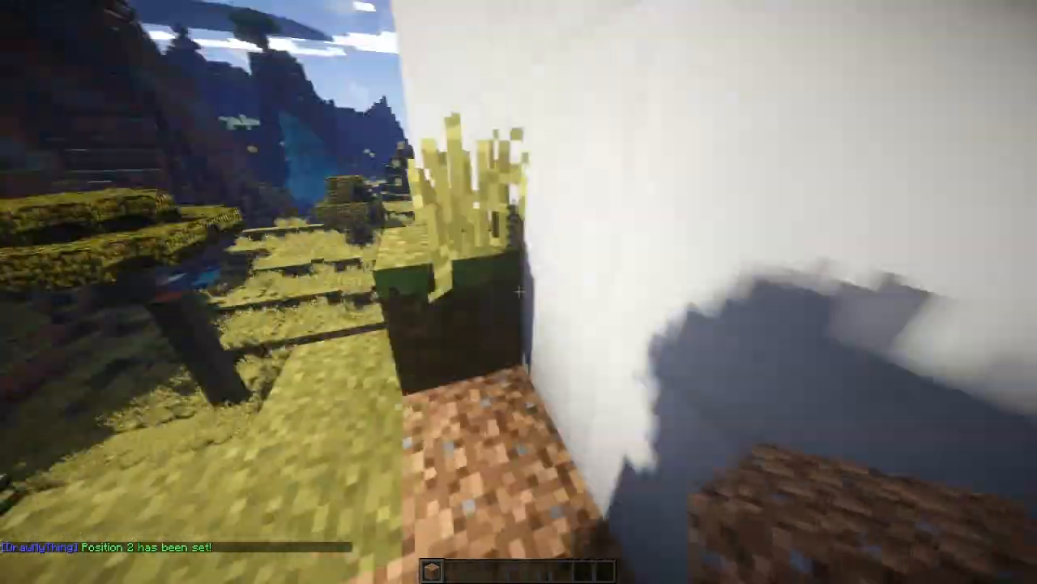
key("e")
type("/dmt")
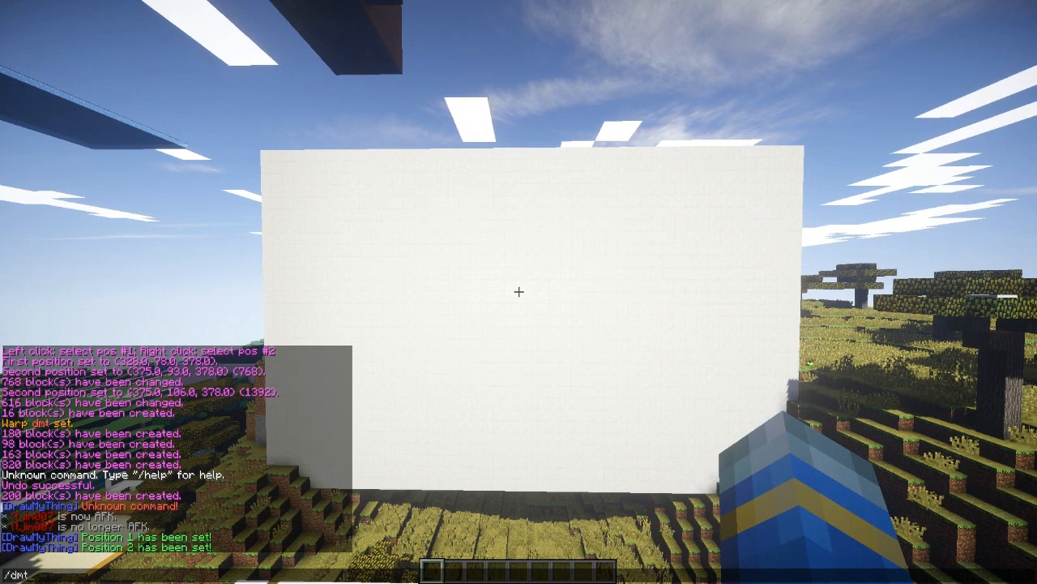
Set the builder spawnpoint inside the glass enclosure with /dmt setbuilderspawn
type("setbu")
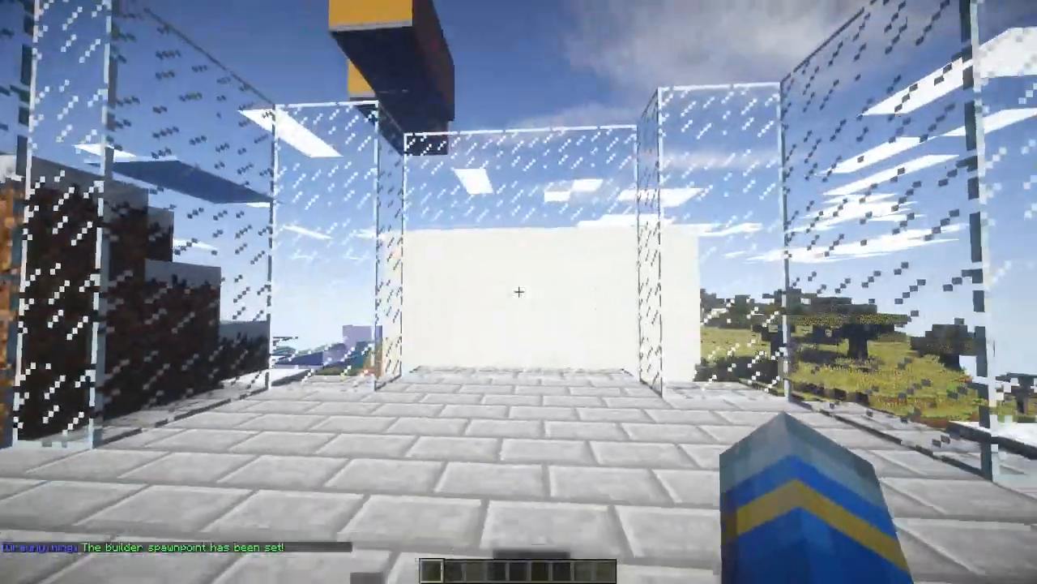
mouse_move(519, 291)
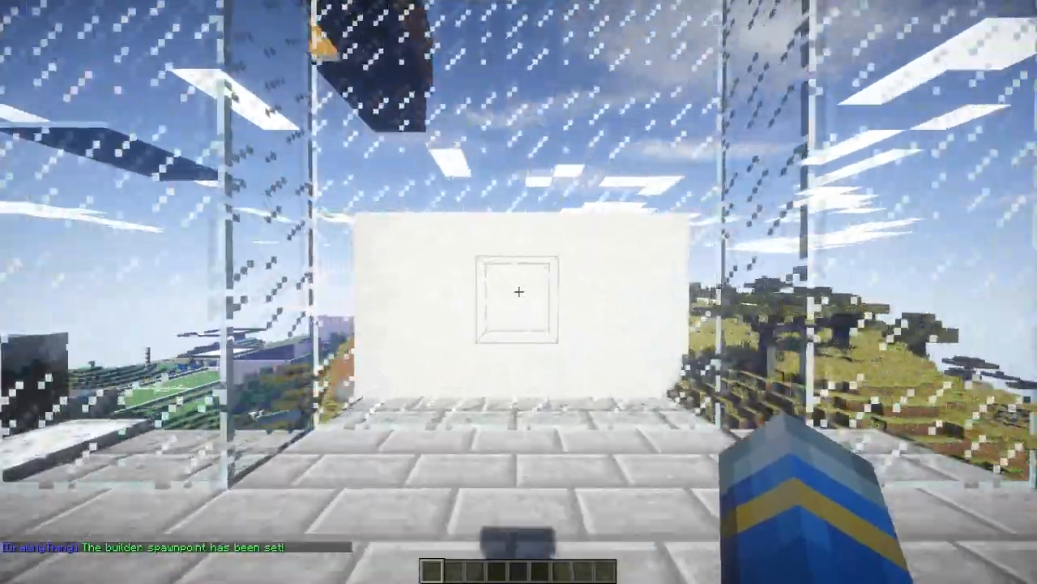
mouse_move(519, 292)
type("/dmt")
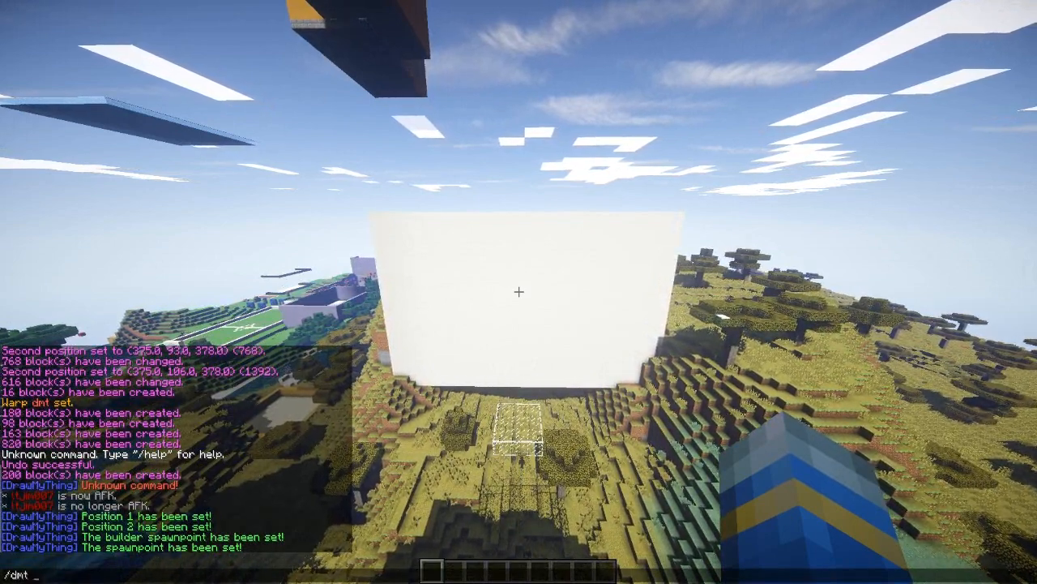
Create game yt with /dmt create, then set its minimum via /dmt setmin yt 1
type("create")
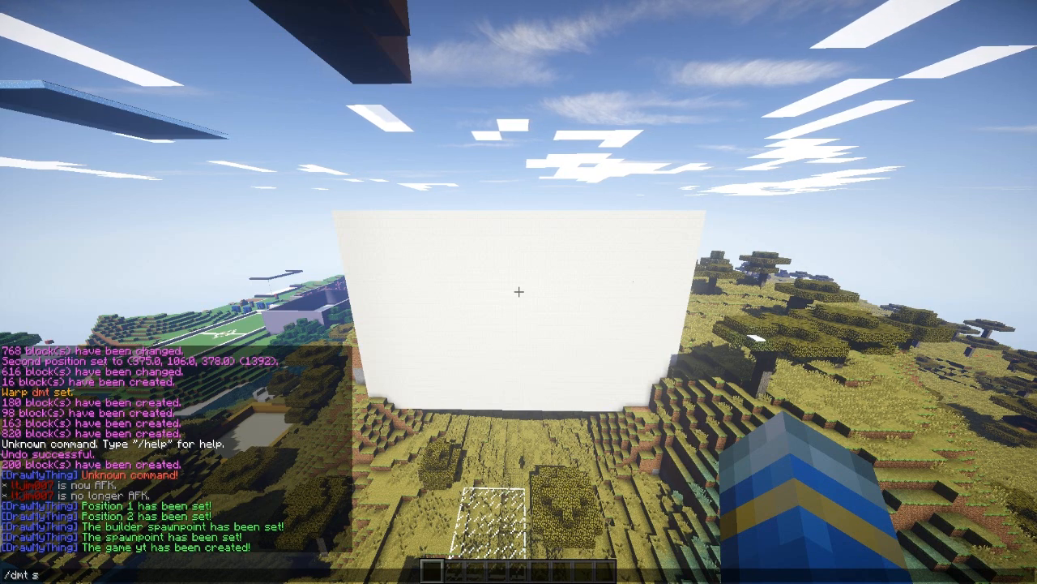
type("etmin")
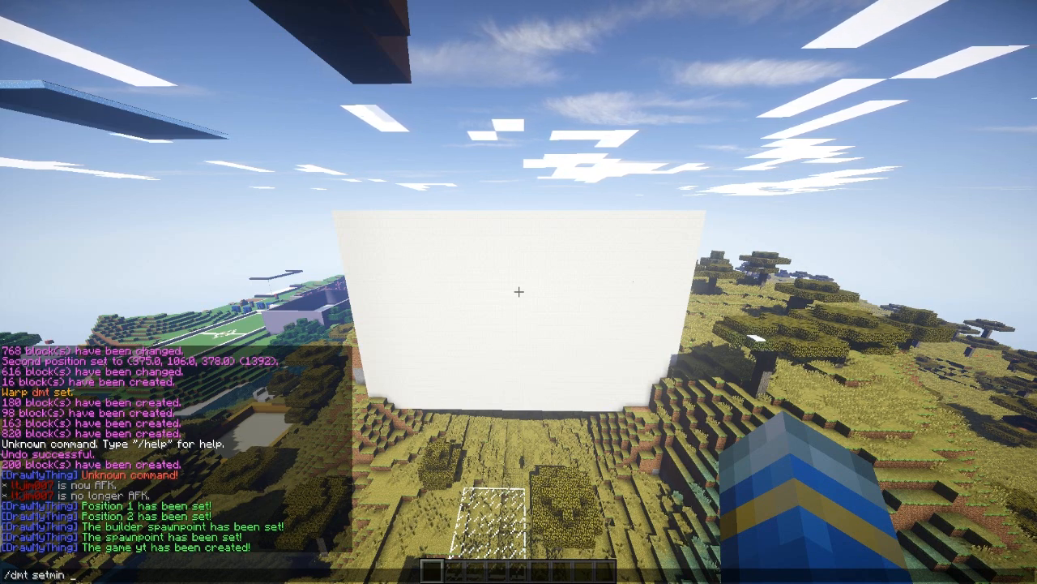
type("yt")
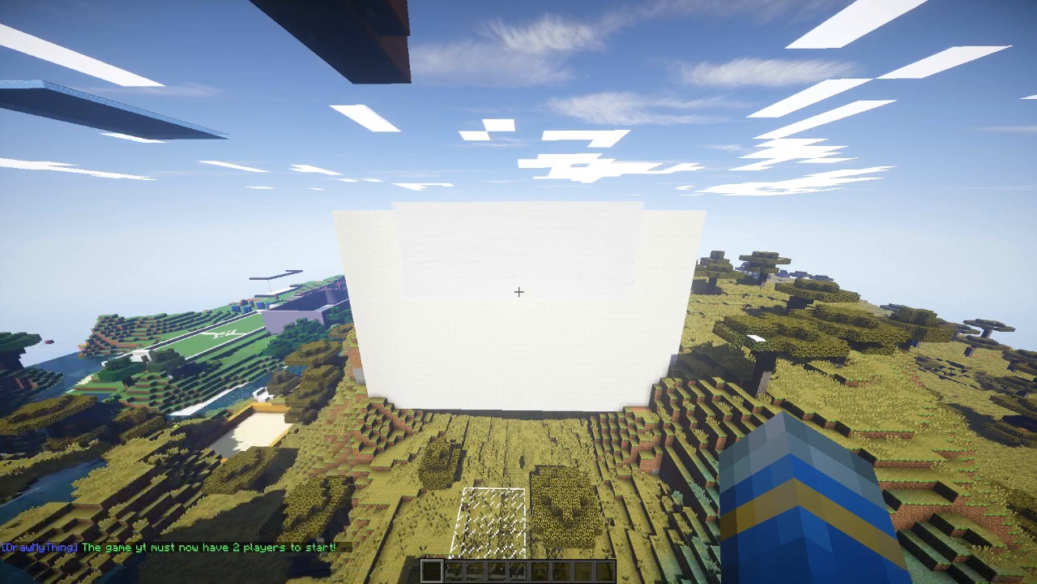
type("/dmt setmin yt 1")
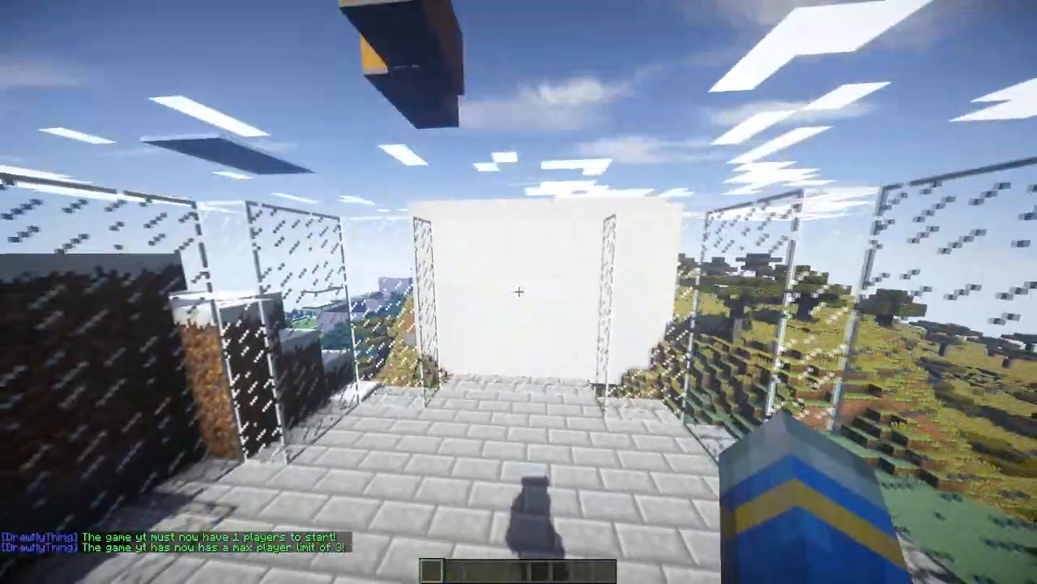
mouse_move(519, 291)
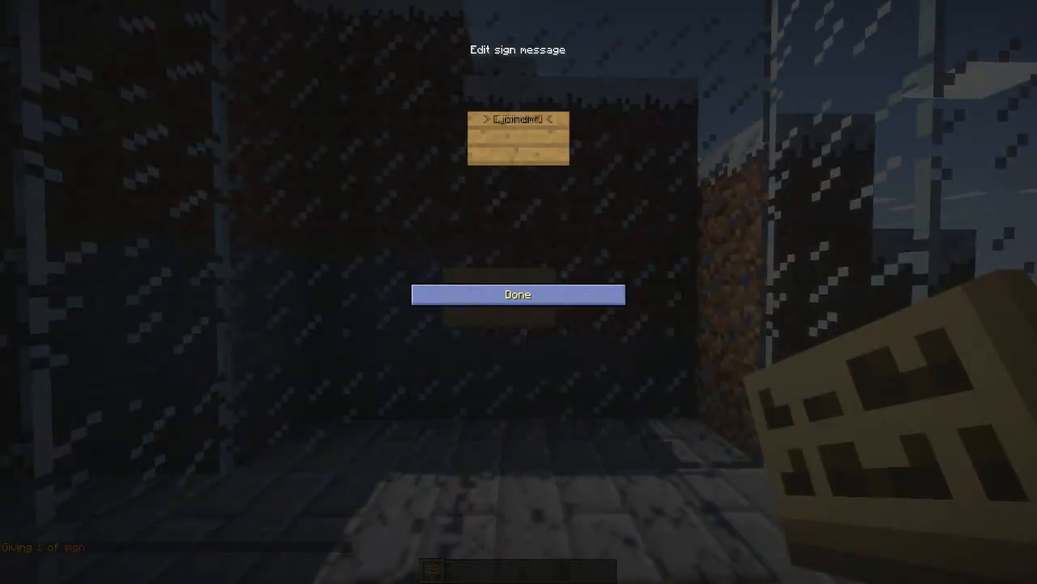
Finish the join sign for game yt and check the inventory before joining
left_click(517, 295)
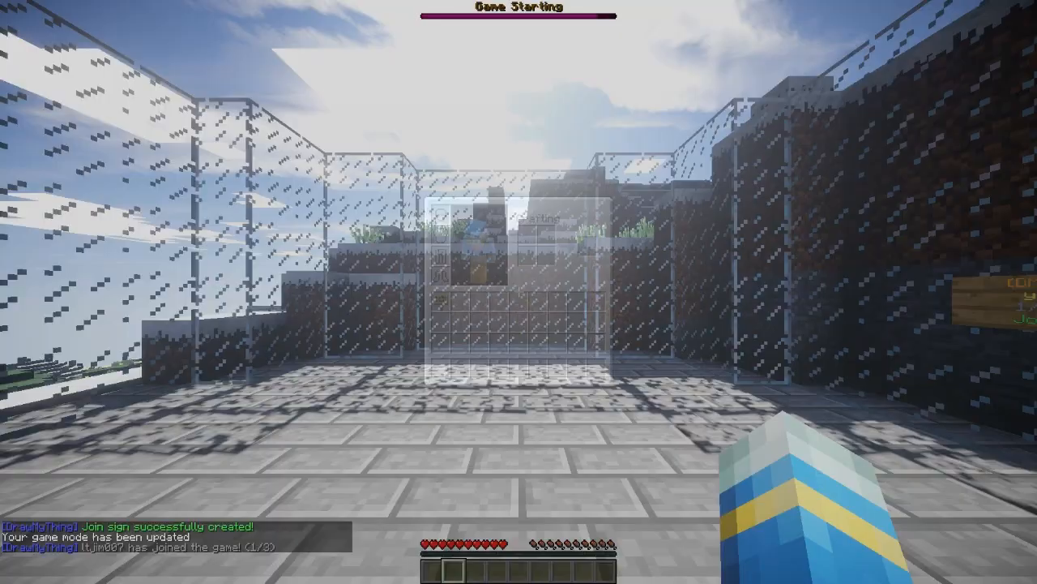
key("e")
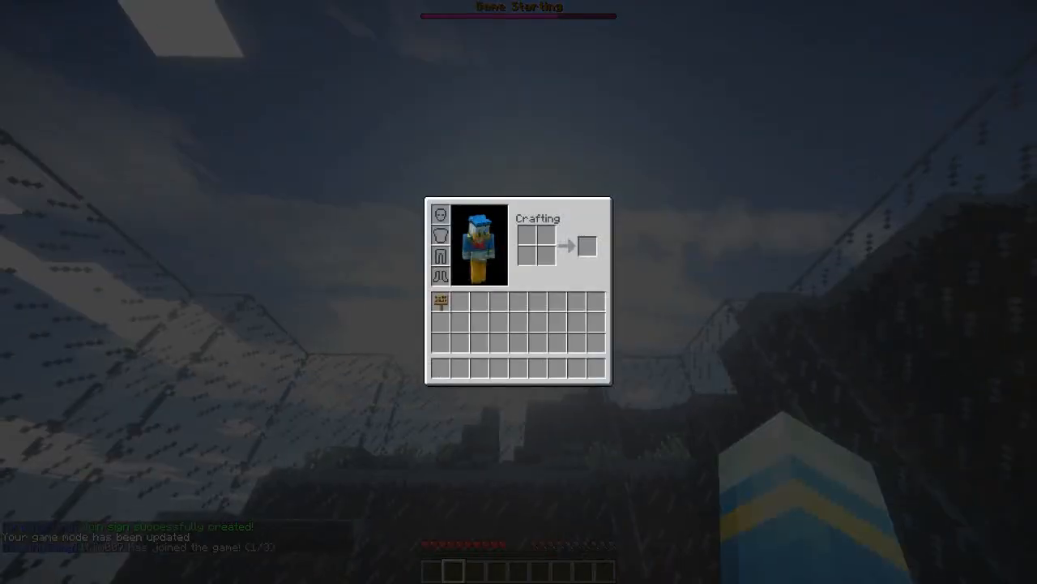
key("Escape")
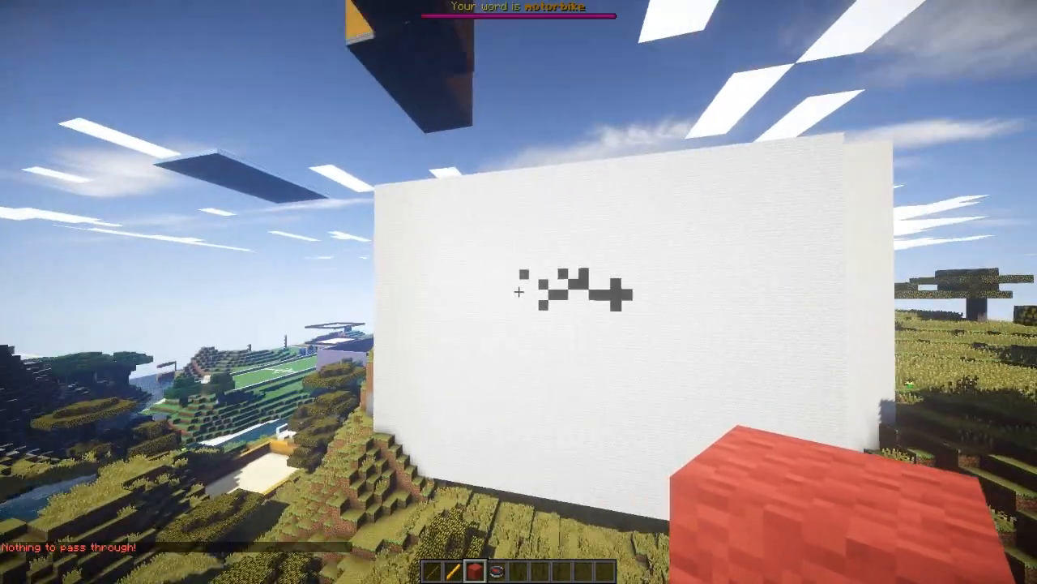
mouse_move(519, 291)
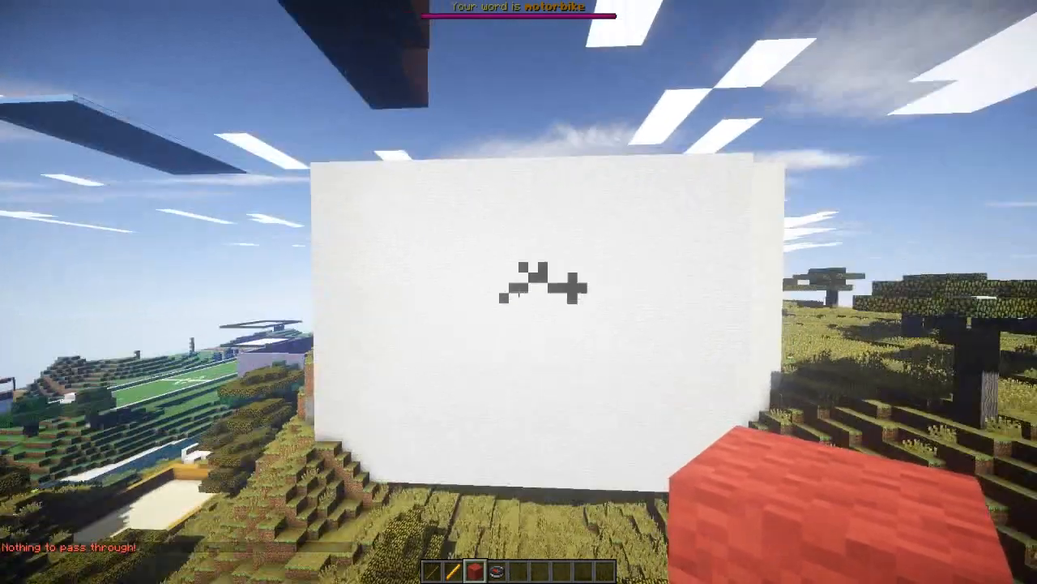
mouse_move(519, 291)
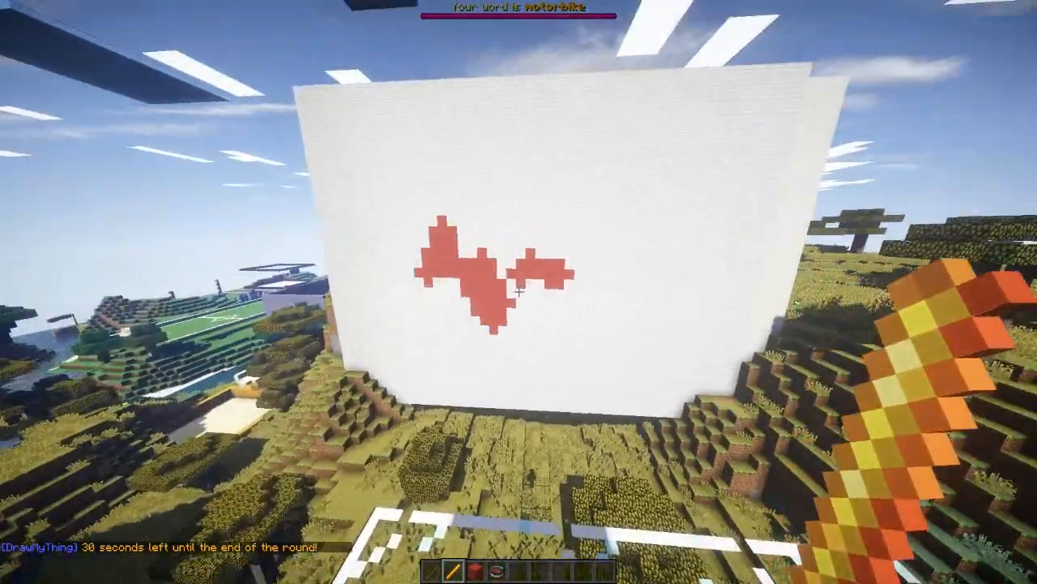
mouse_move(519, 292)
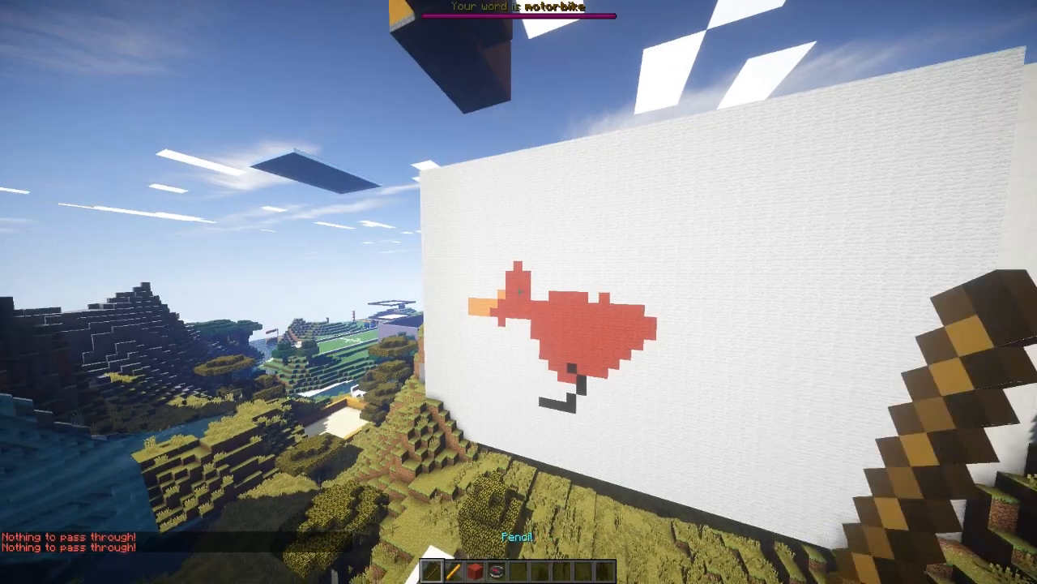
mouse_move(519, 291)
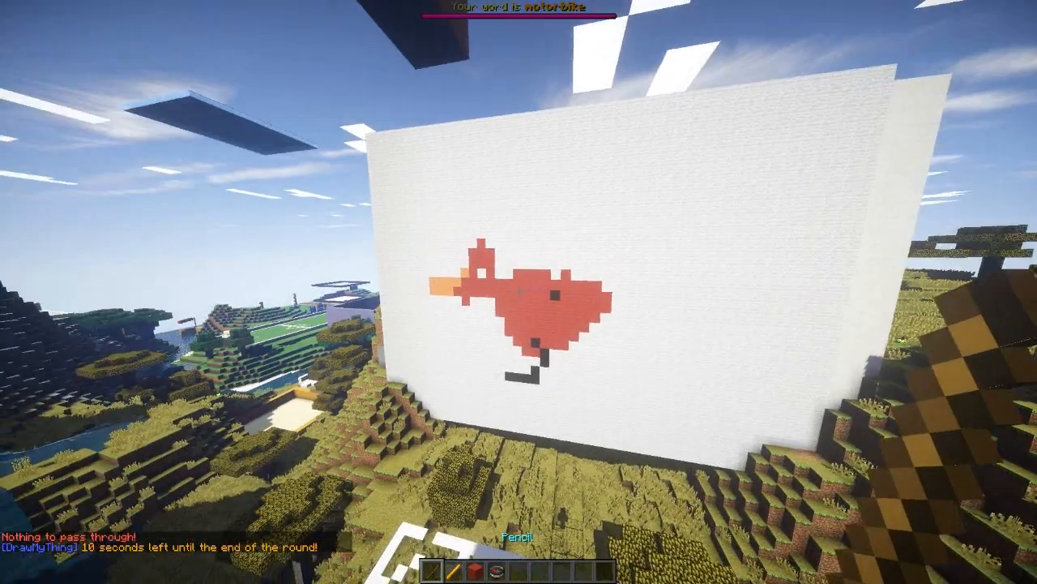
mouse_move(518, 292)
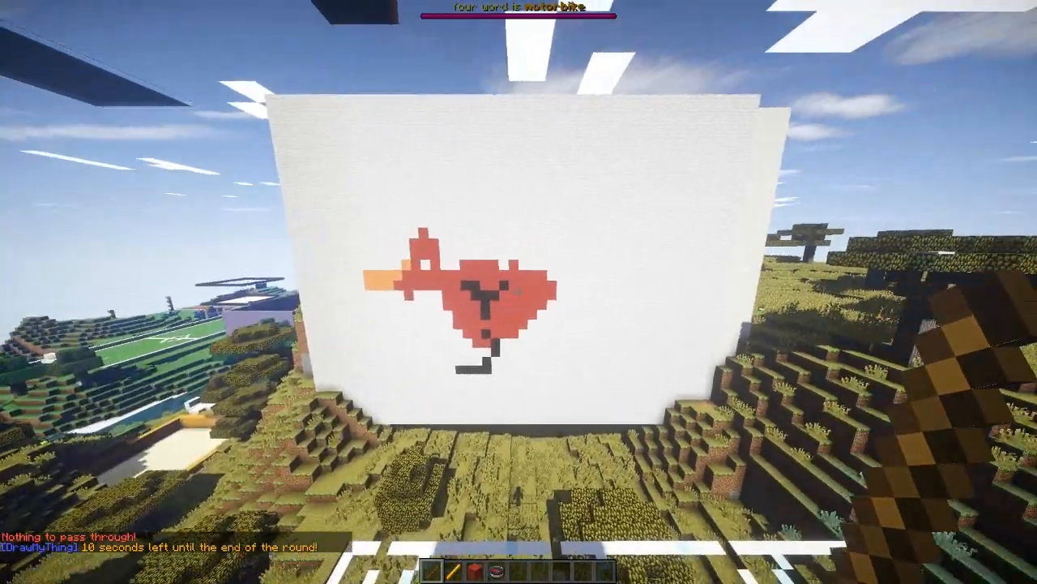
mouse_move(519, 292)
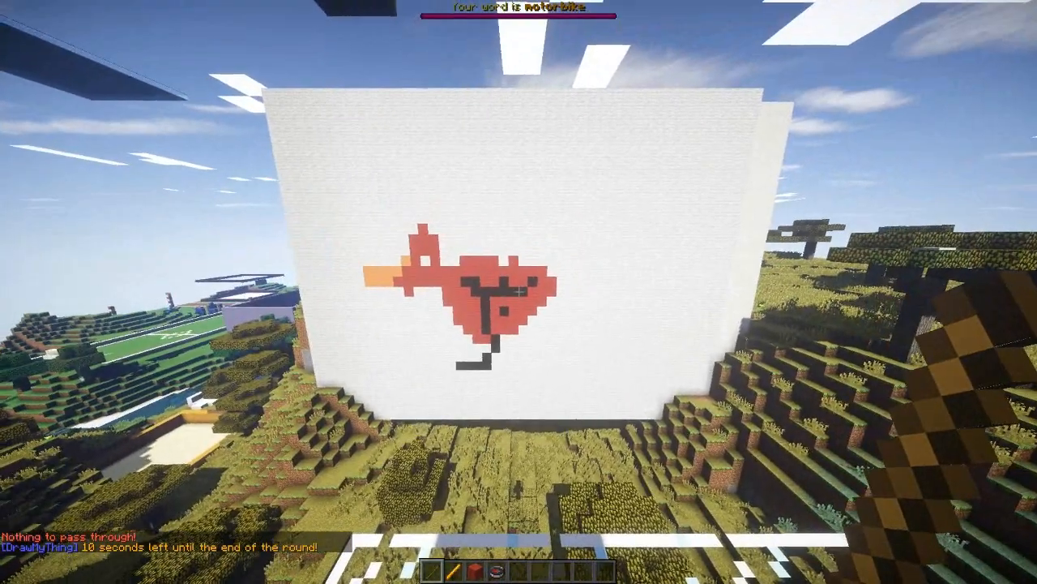
mouse_move(518, 292)
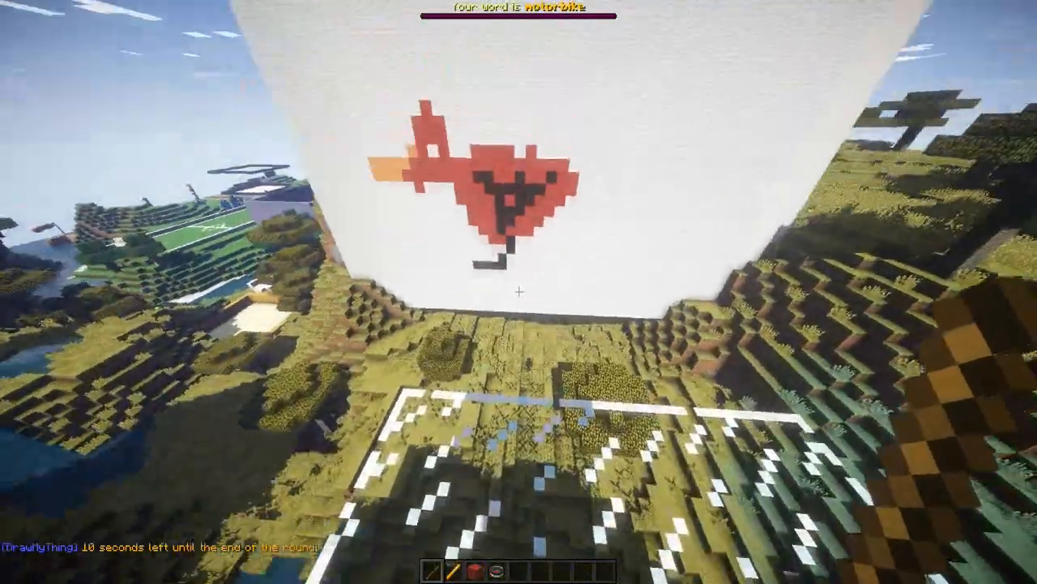
mouse_move(519, 292)
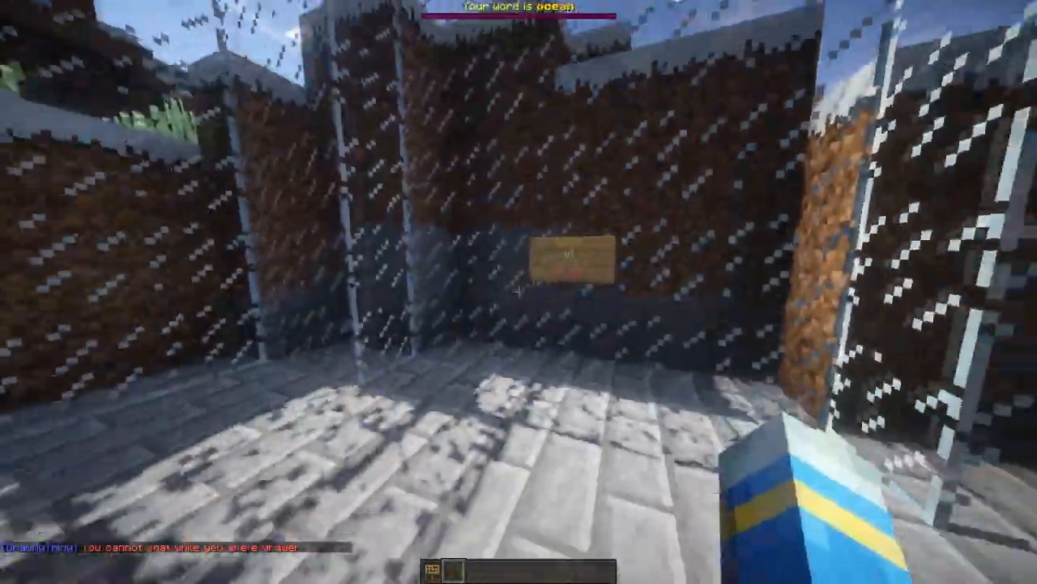
mouse_move(519, 292)
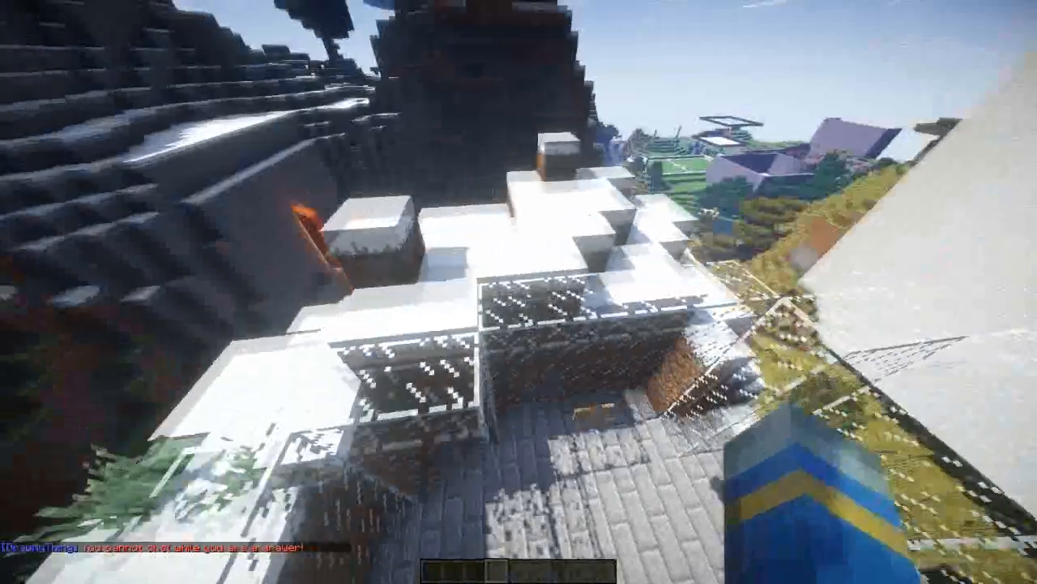
mouse_move(519, 291)
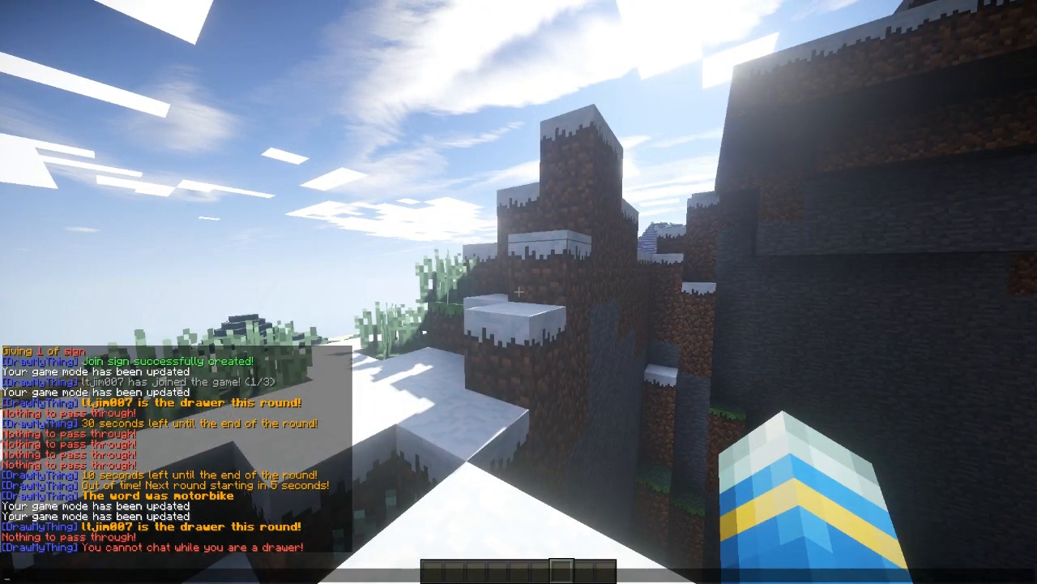
mouse_move(519, 292)
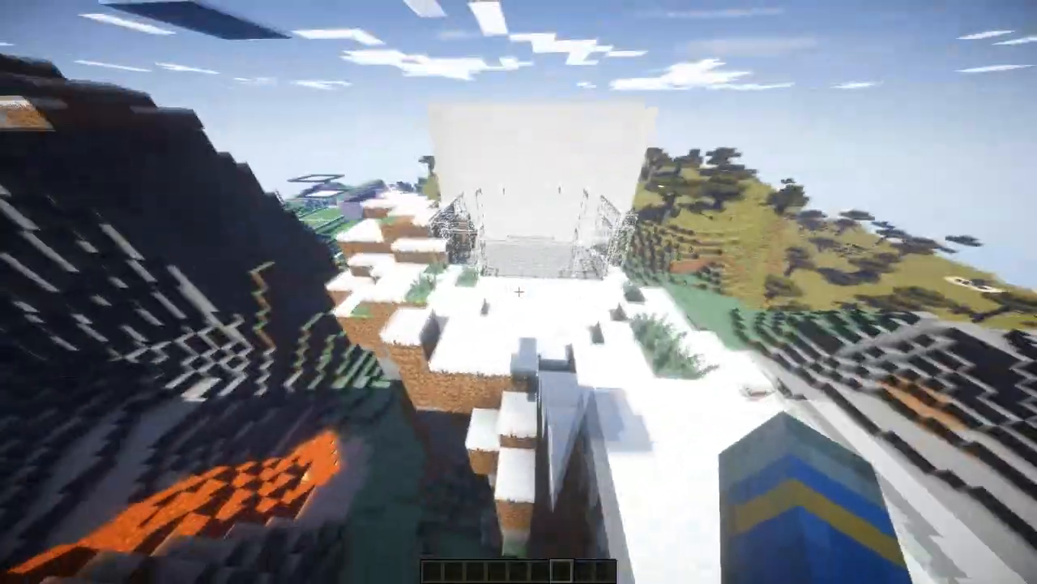
mouse_move(518, 292)
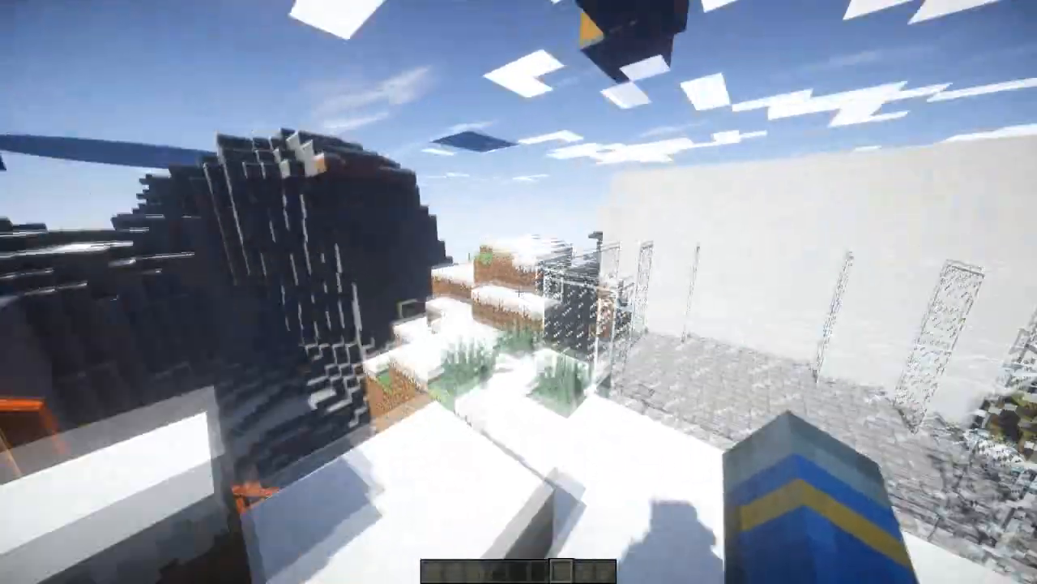
mouse_move(519, 292)
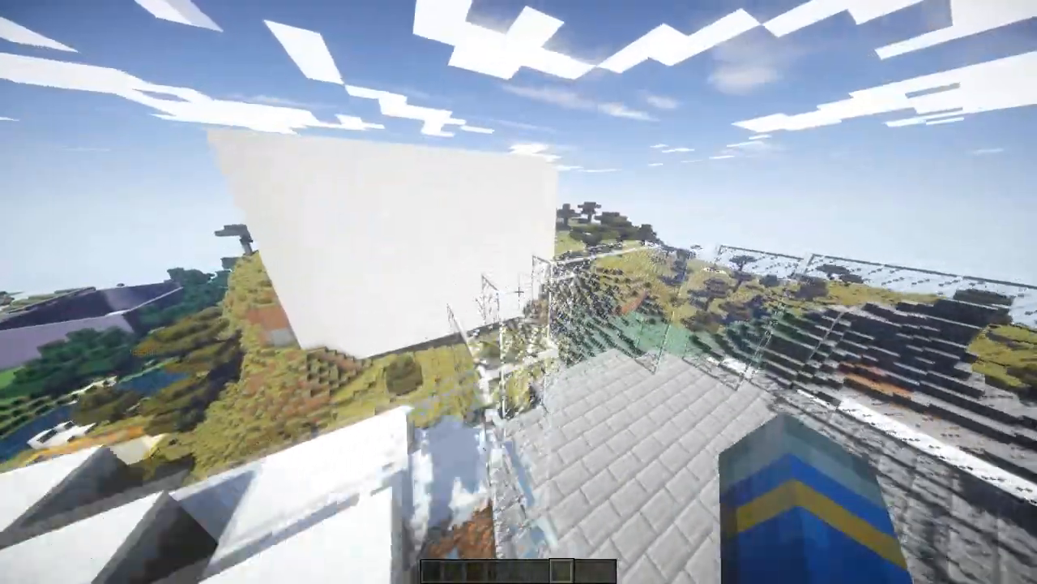
mouse_move(518, 291)
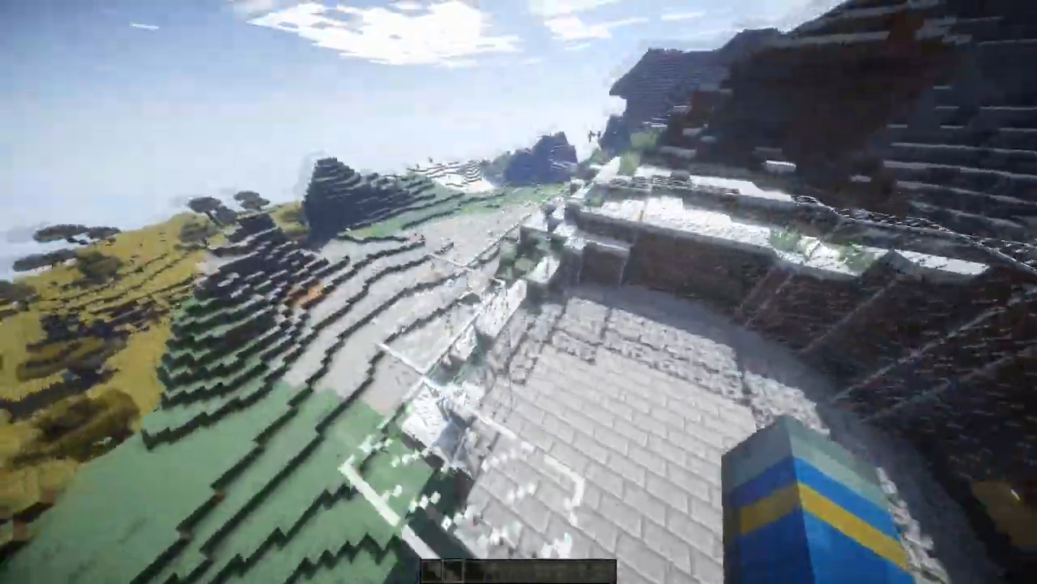
mouse_move(518, 292)
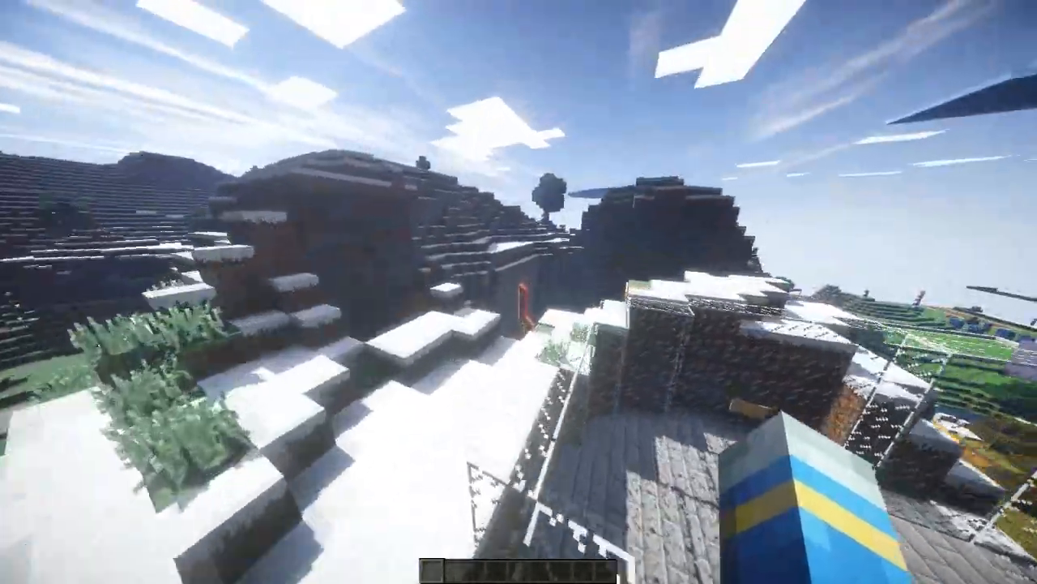
mouse_move(519, 292)
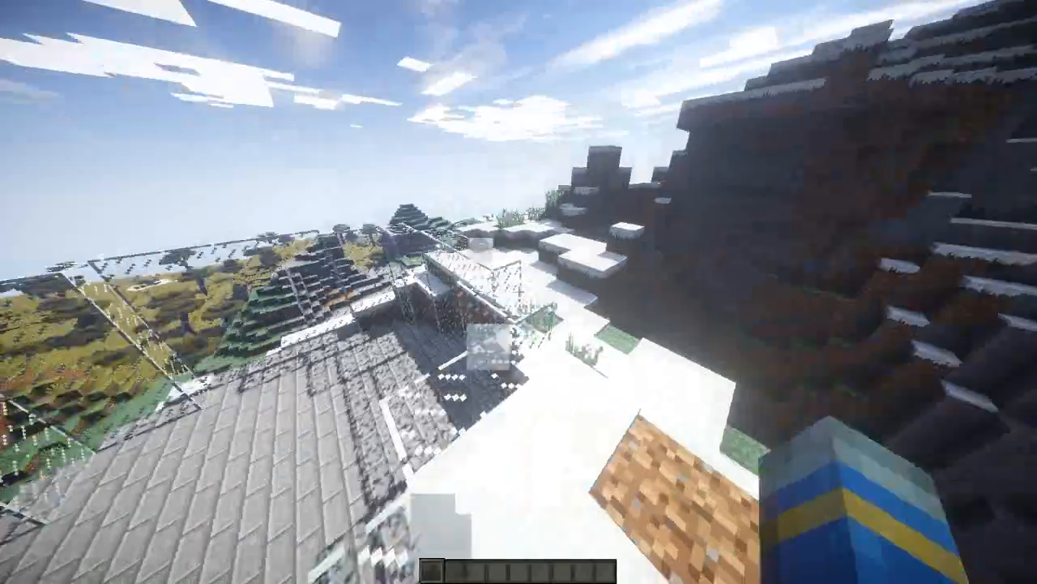
mouse_move(519, 292)
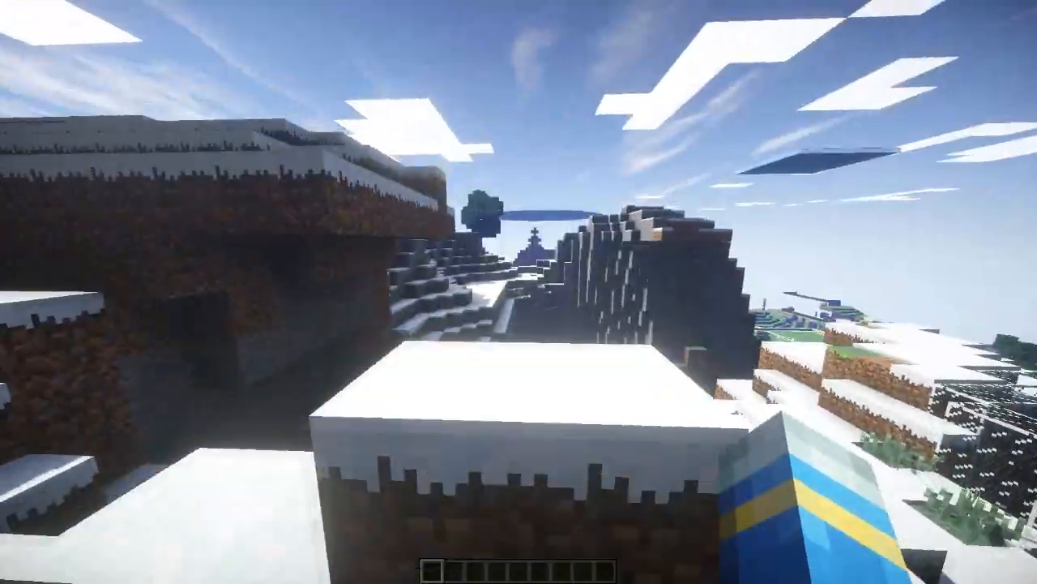
mouse_move(519, 292)
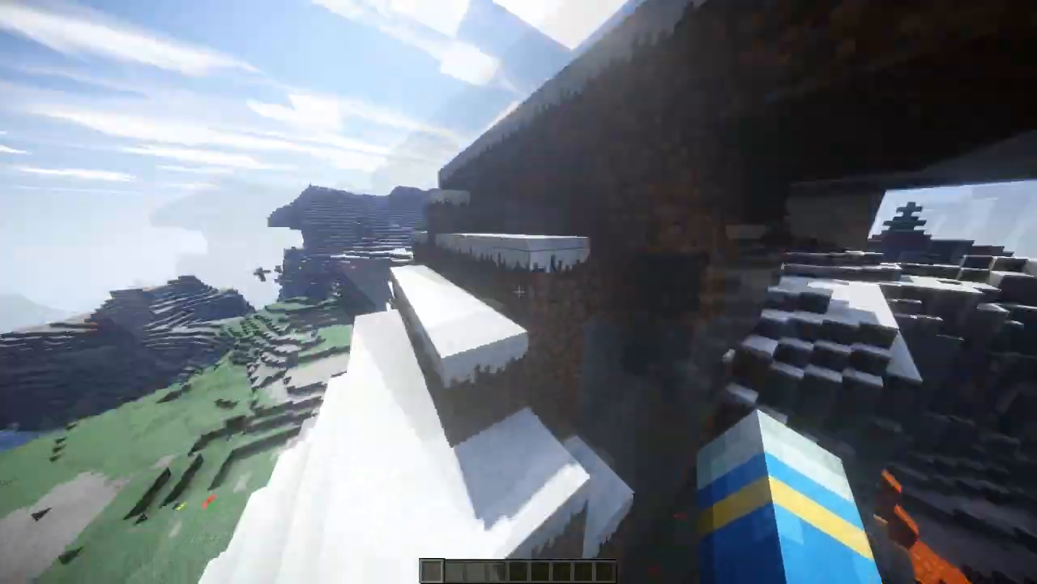
mouse_move(519, 292)
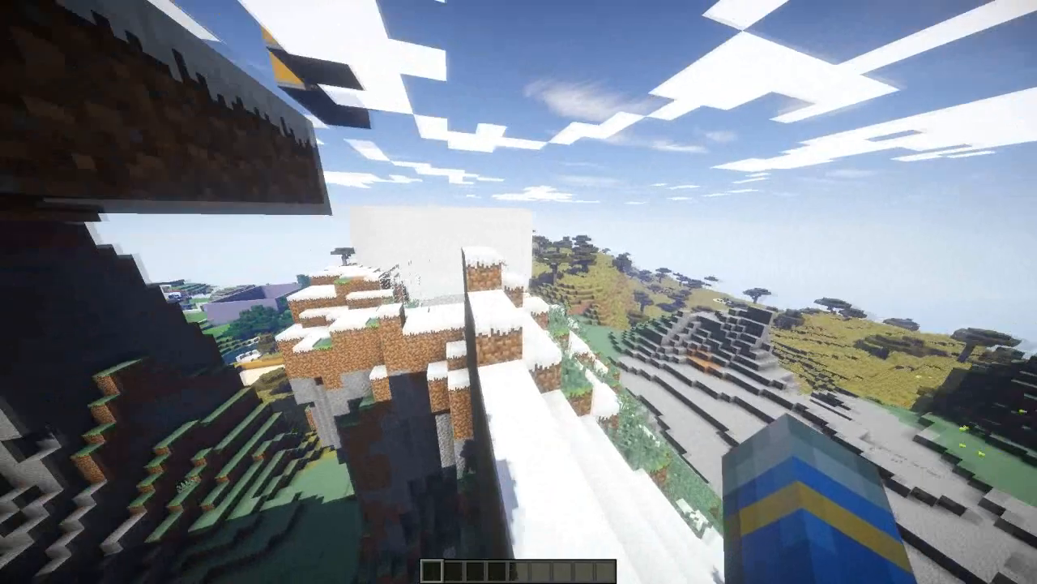
mouse_move(519, 292)
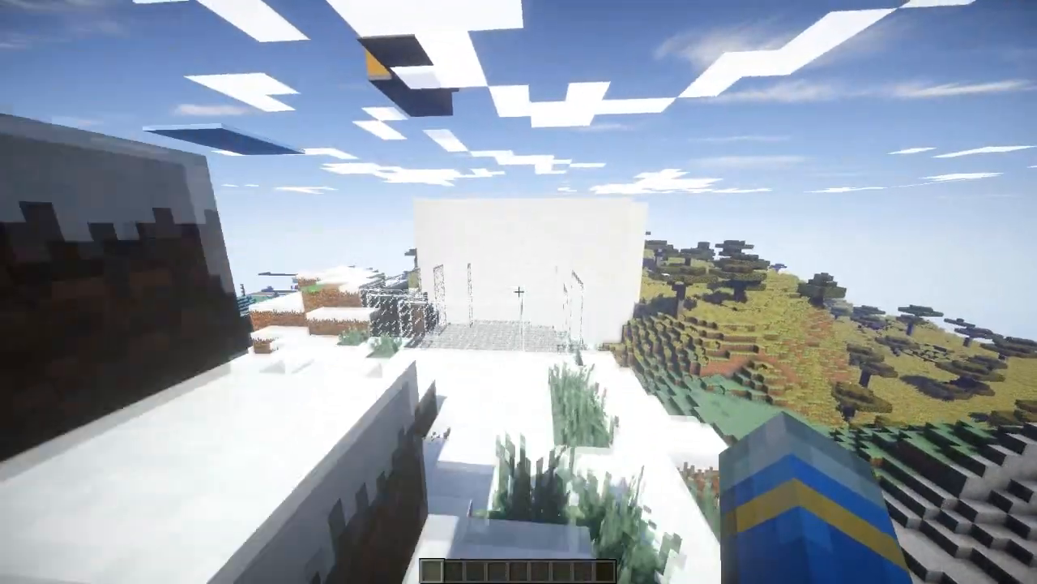